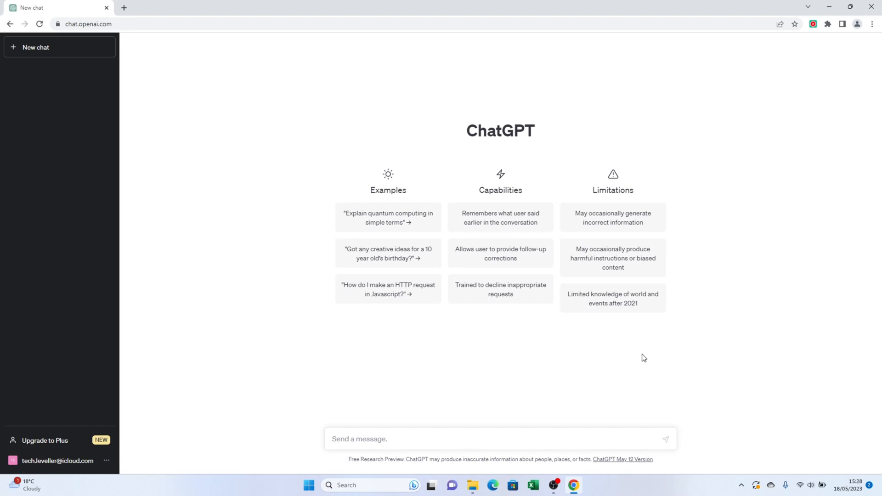
mouse_move(132, 18)
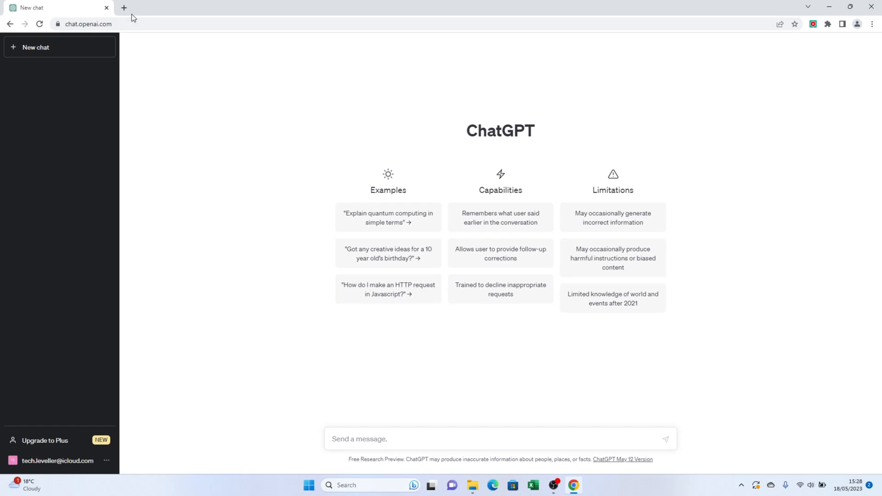
Search Google for 'midjourney', open the official site and follow Join the Beta to Discord.
text(midjourney)
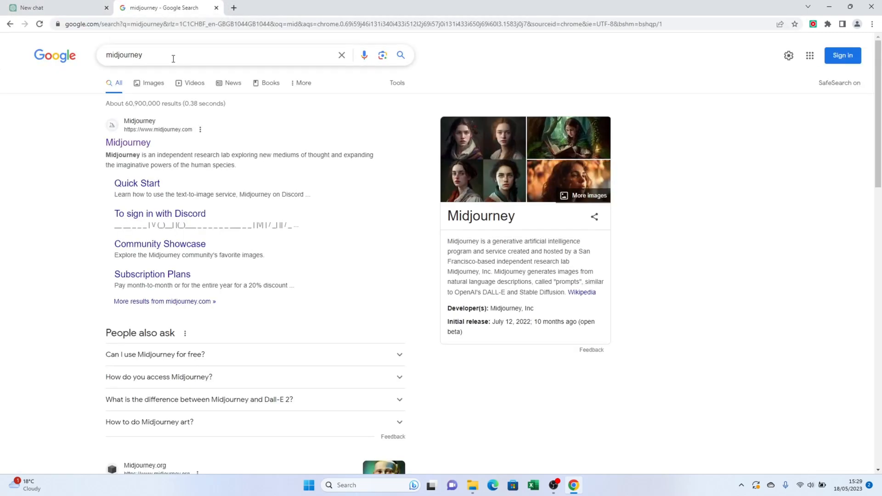
click(127, 142)
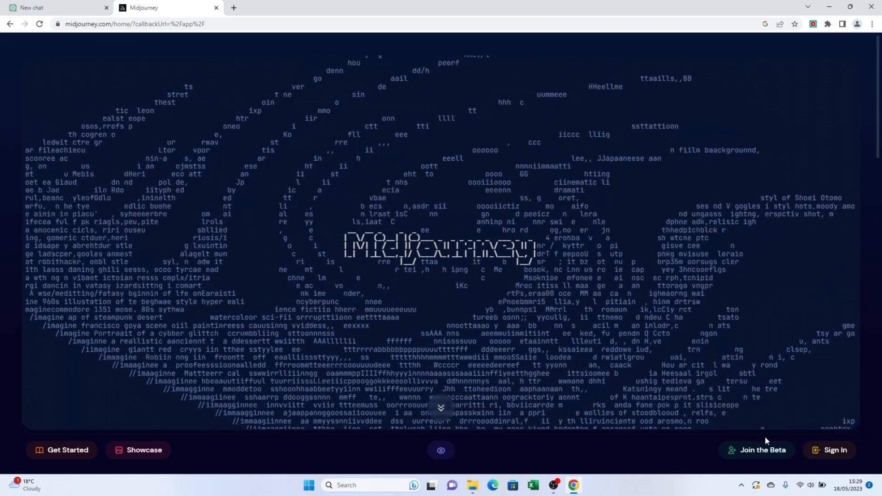
click(756, 450)
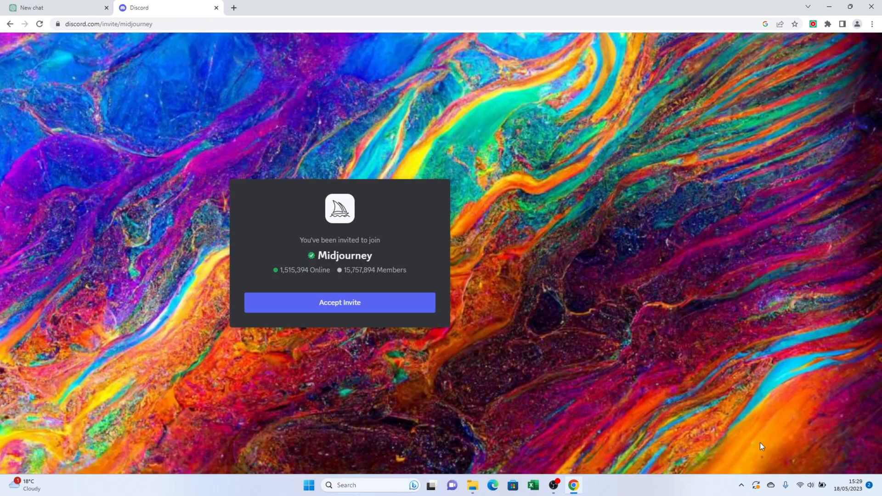
mouse_move(627, 384)
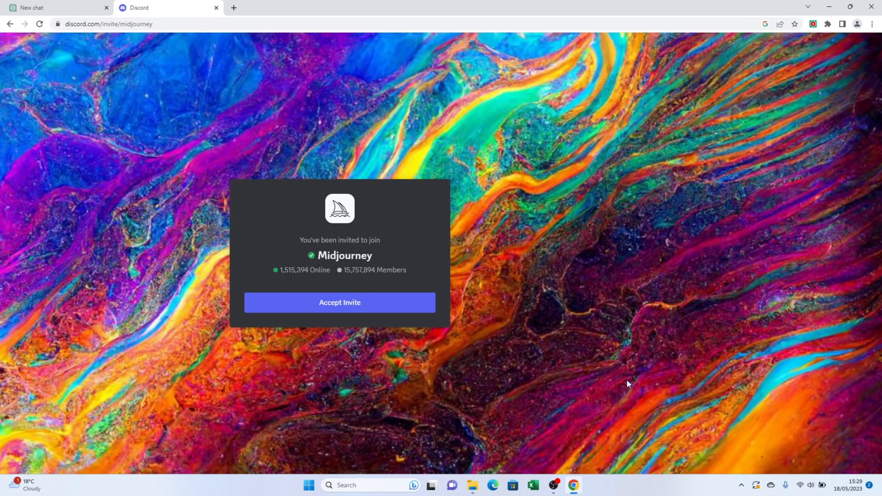
Accept the Midjourney invite, pass human verification, open newbies-147, and return to ChatGPT.
click(339, 302)
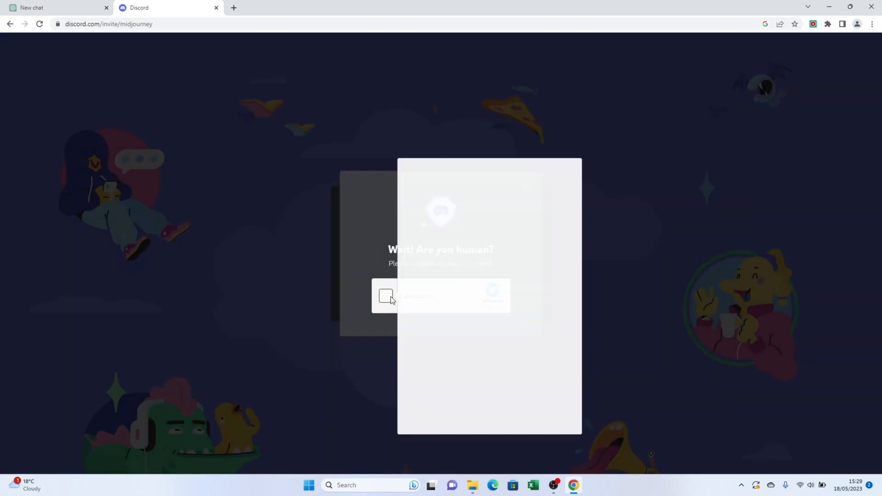
click(386, 296)
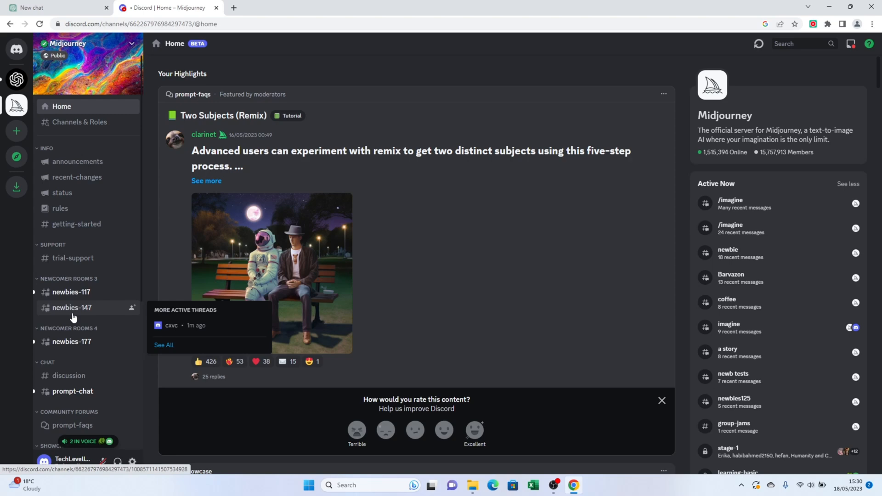
click(72, 307)
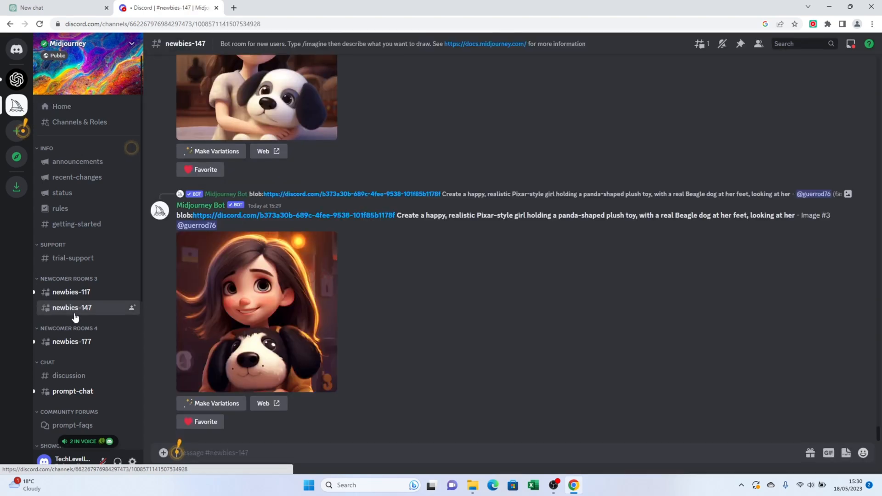
click(53, 7)
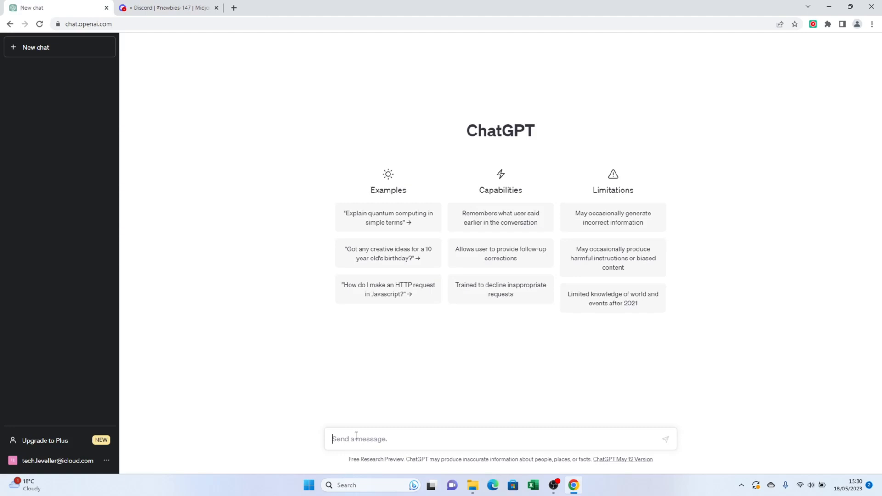
Ask ChatGPT to 'create a mid journey text prompt' for a cool football club badge.
text(create a mid journey text prompt)
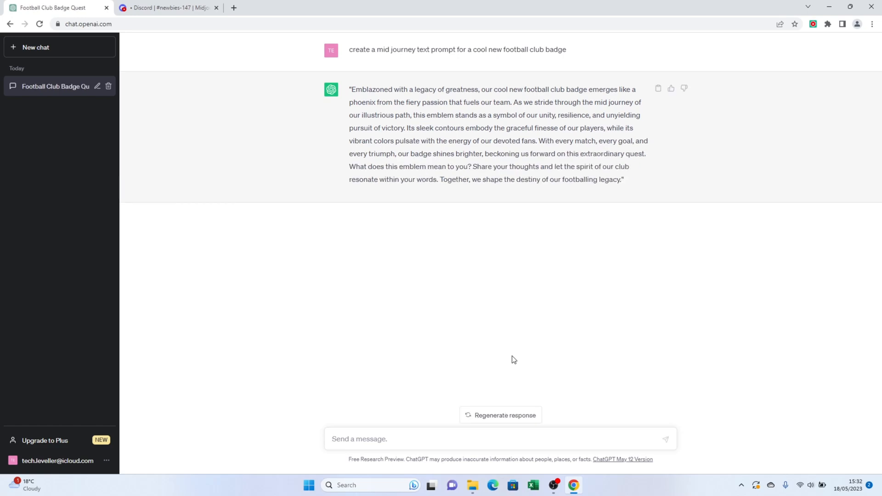
Select and copy ChatGPT's full badge prompt reply, then go back to the Discord tab.
drag(349, 89, 505, 143)
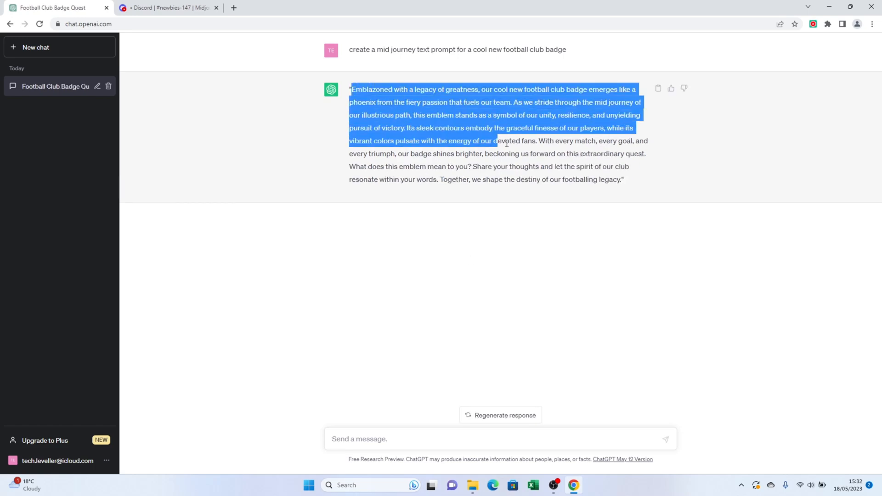
drag(505, 141, 621, 179)
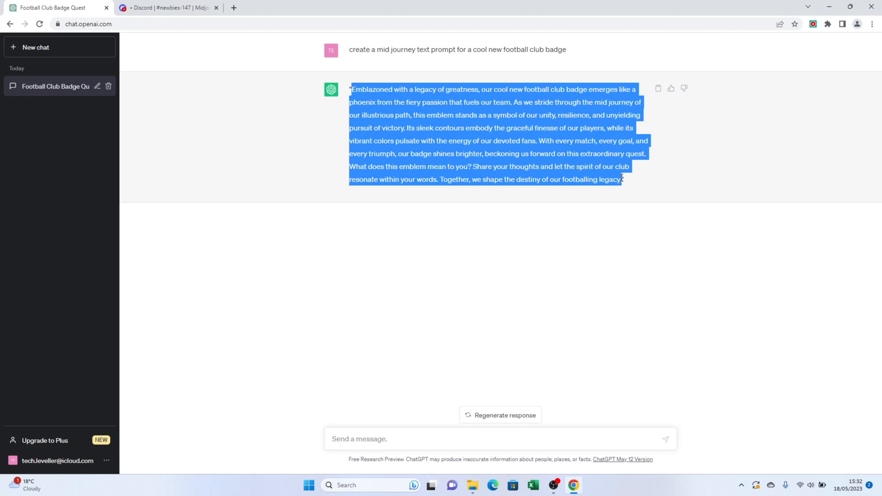
mouse_move(578, 175)
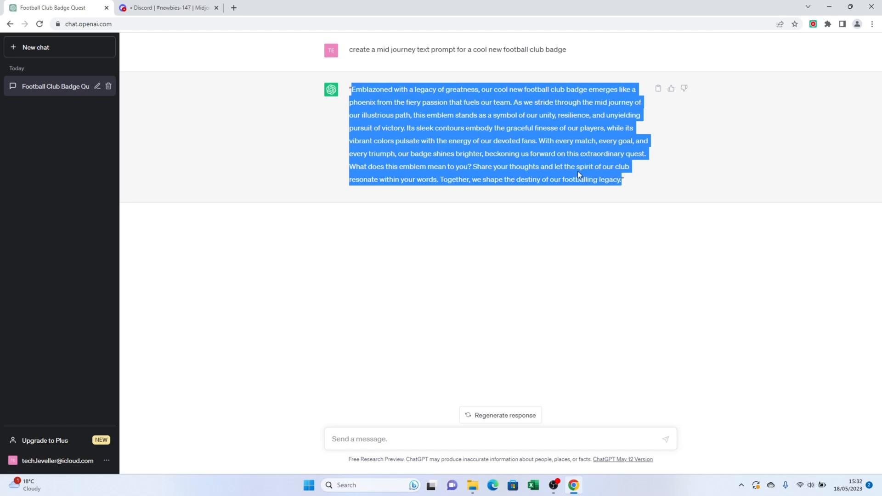
click(166, 7)
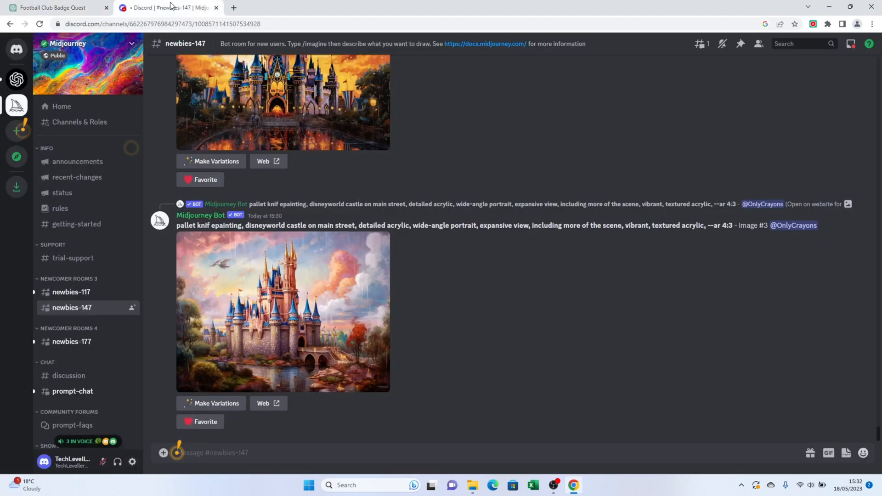
Type '/im' in the newbies-147 message box to bring up the /imagine command.
scroll(down, 3)
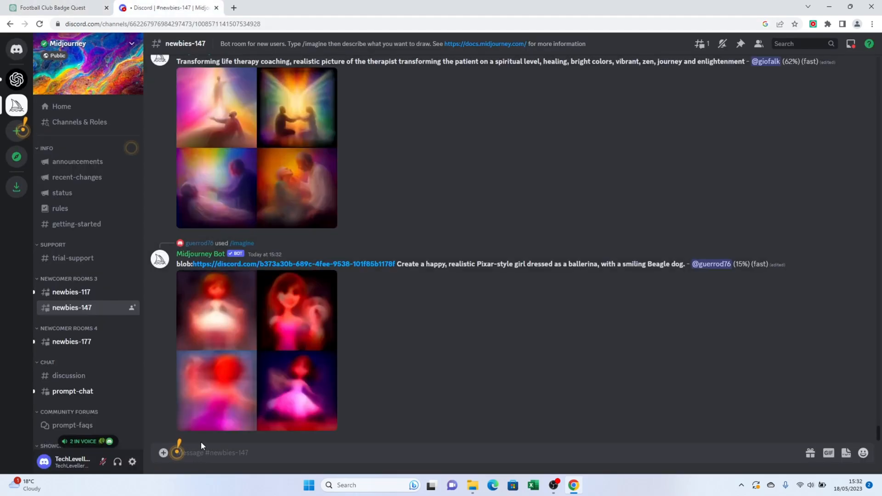
text(/im)
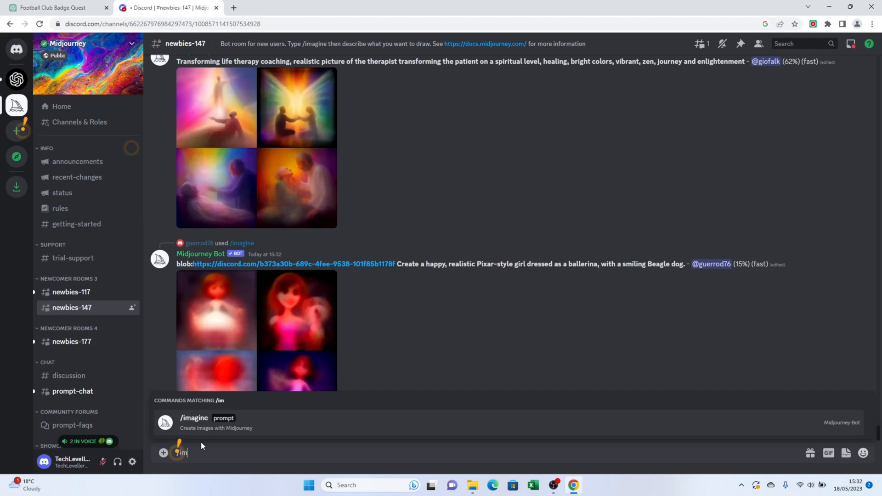